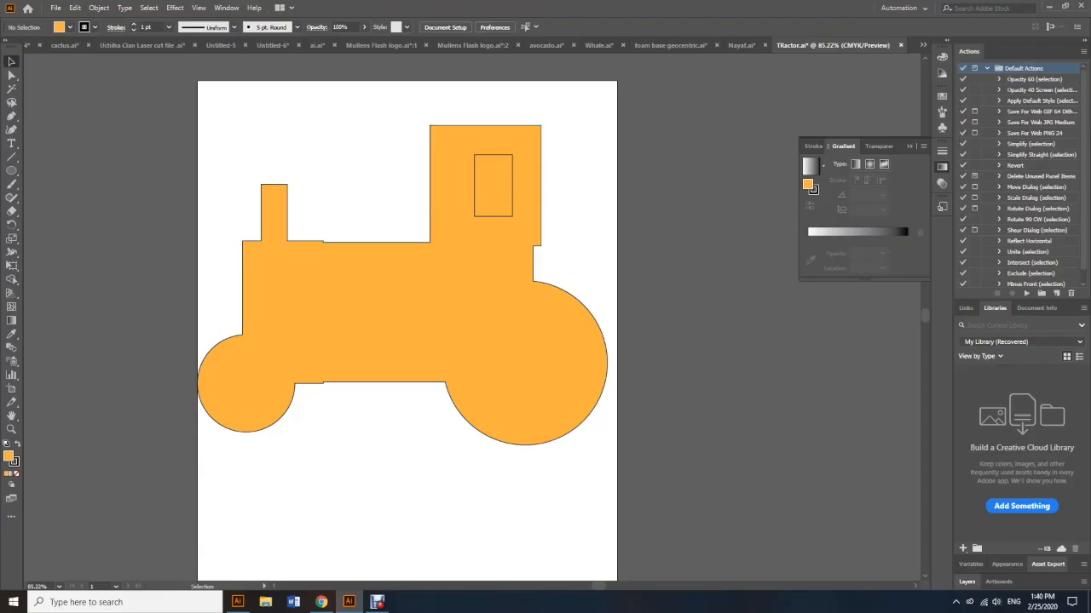
# Open the student's flower design from Laser Cutter Files > Grade 7 > 7.2
pyautogui.click(54, 8)
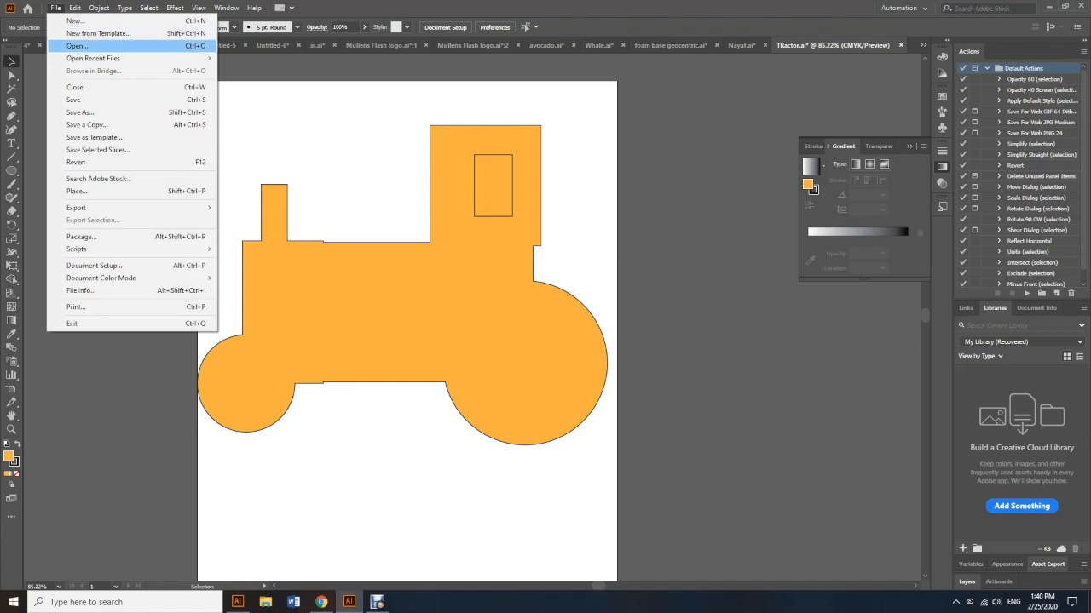
pyautogui.click(76, 46)
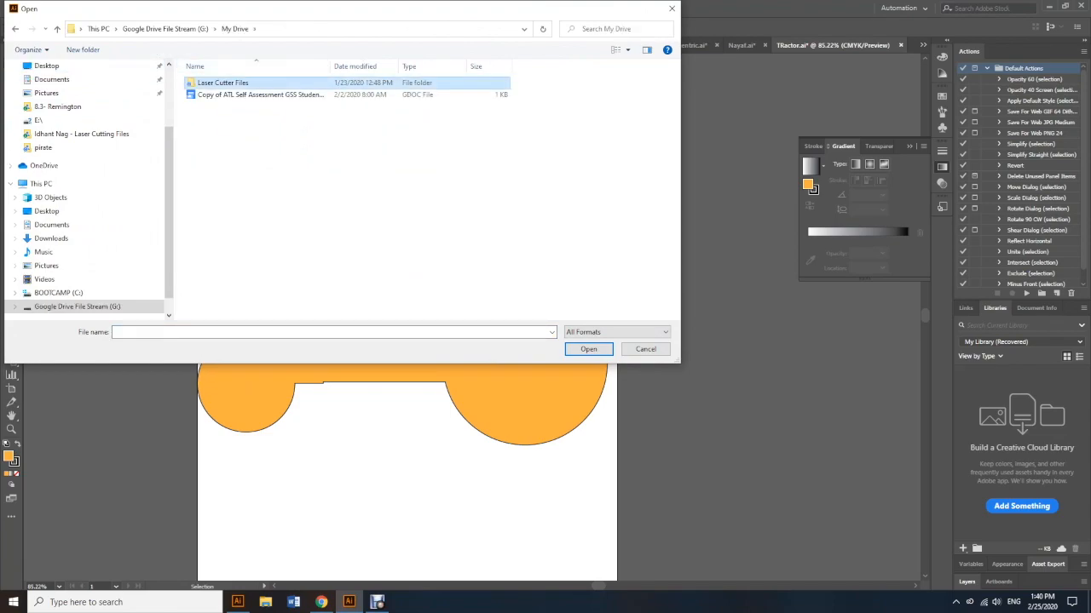
pyautogui.doubleClick(222, 83)
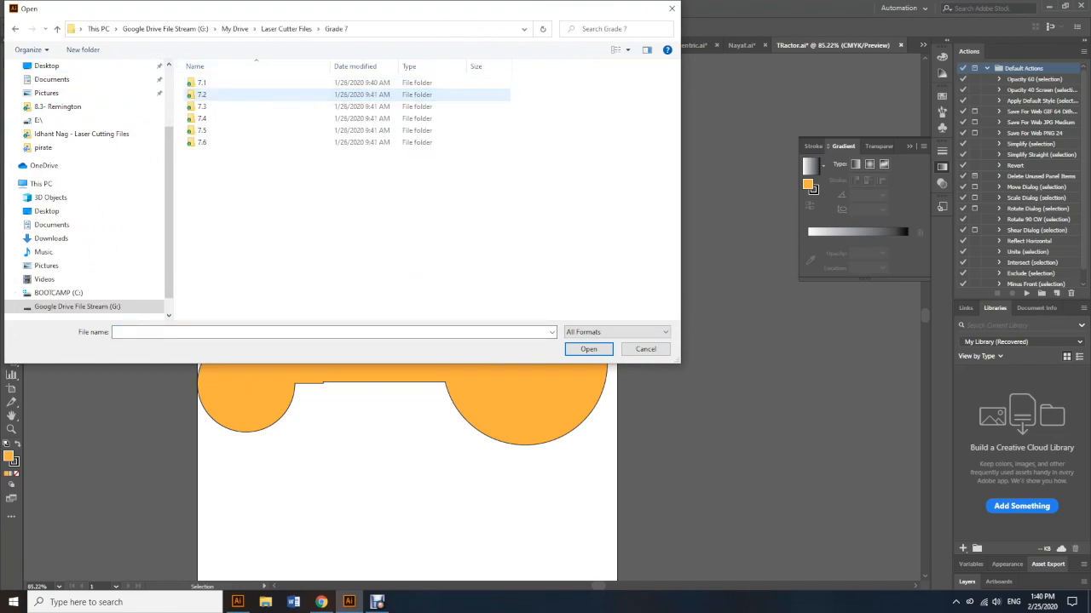
pyautogui.doubleClick(202, 94)
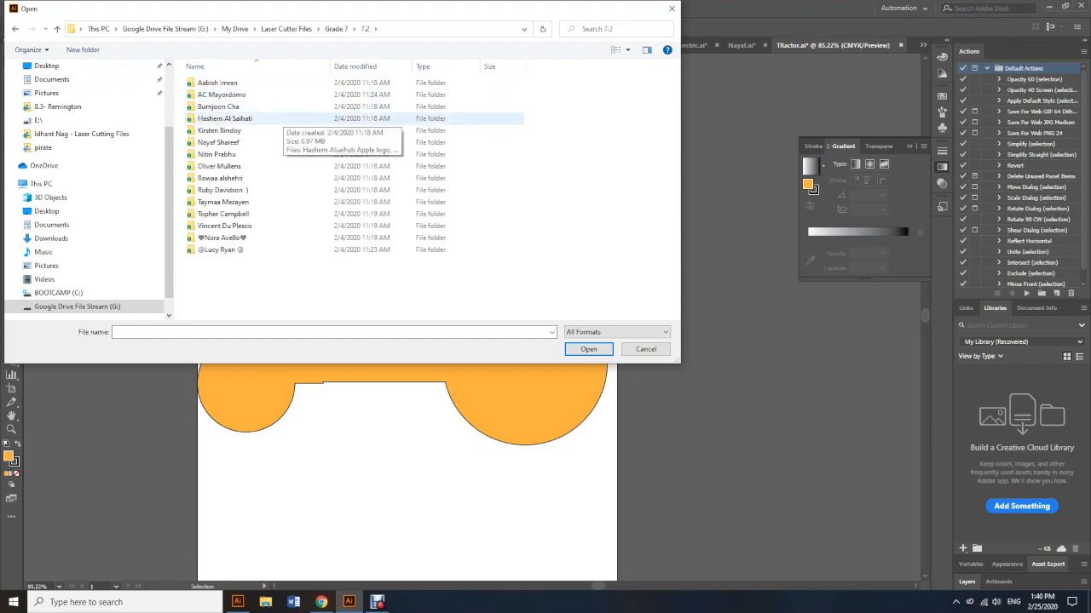
pyautogui.doubleClick(220, 178)
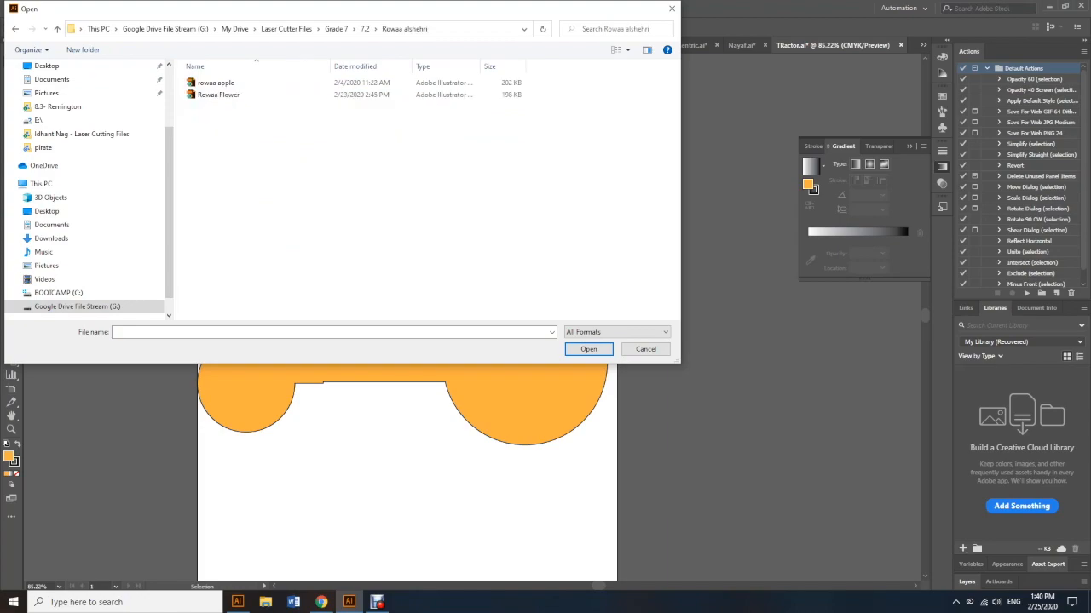
pyautogui.click(645, 348)
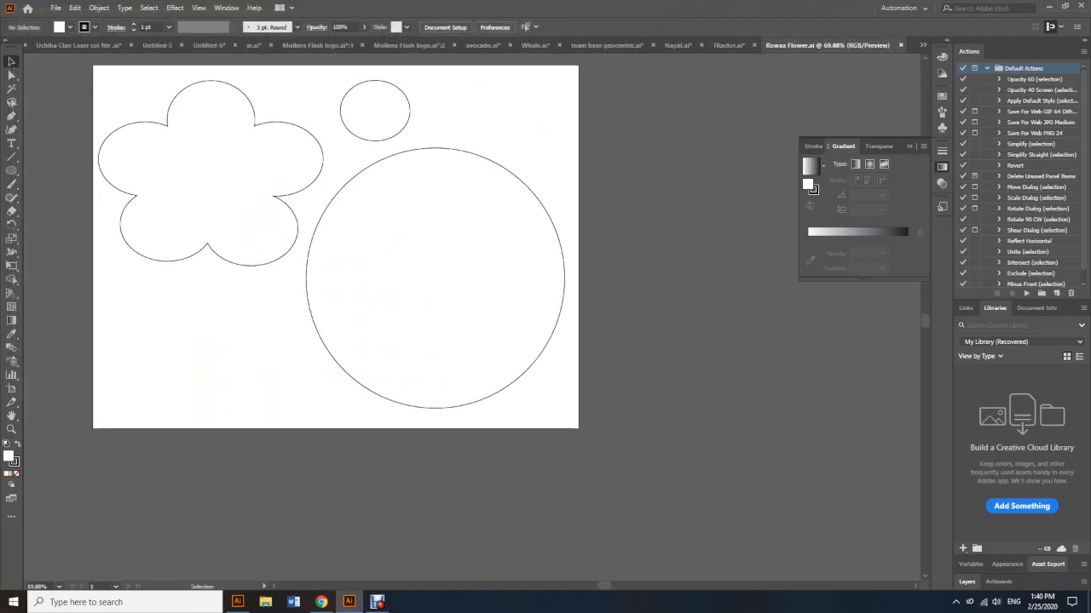
# Open the recent 'robot soft circuit.ai' file and select the coloured robot badge
pyautogui.click(54, 8)
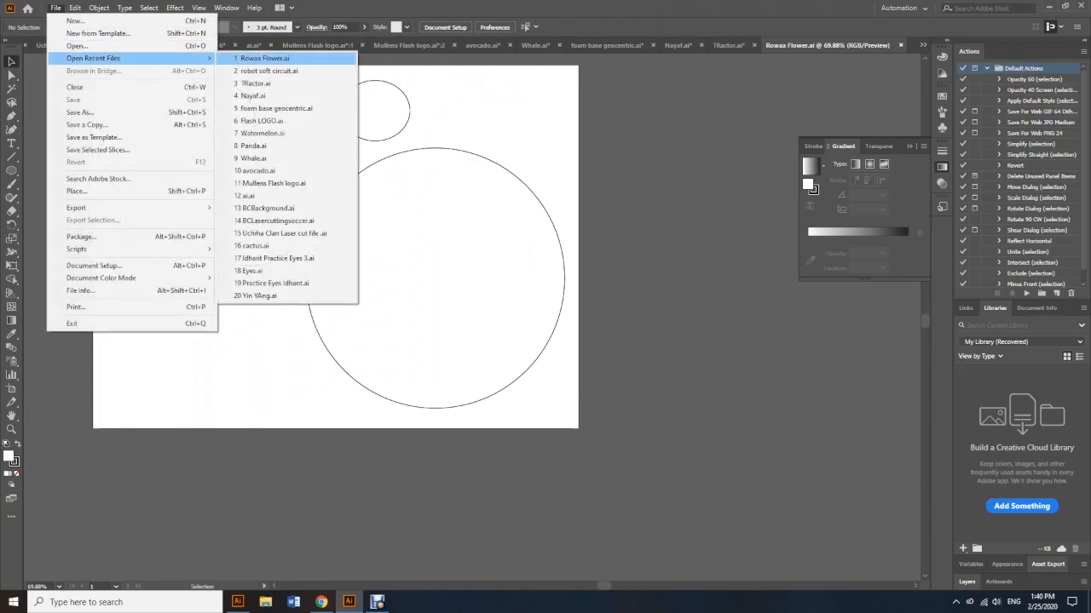
pyautogui.click(269, 70)
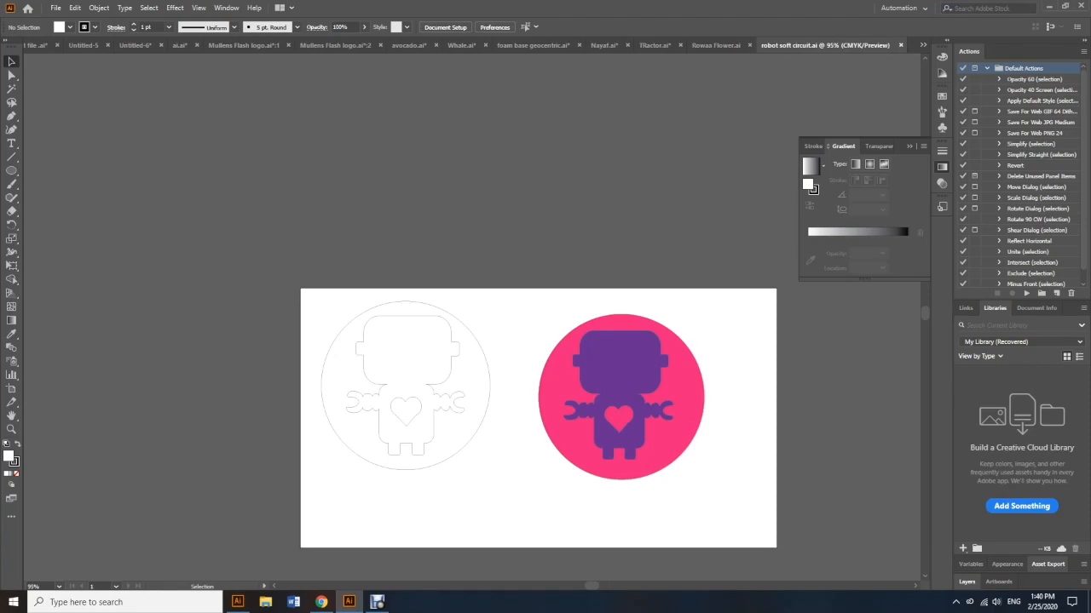
pyautogui.click(621, 396)
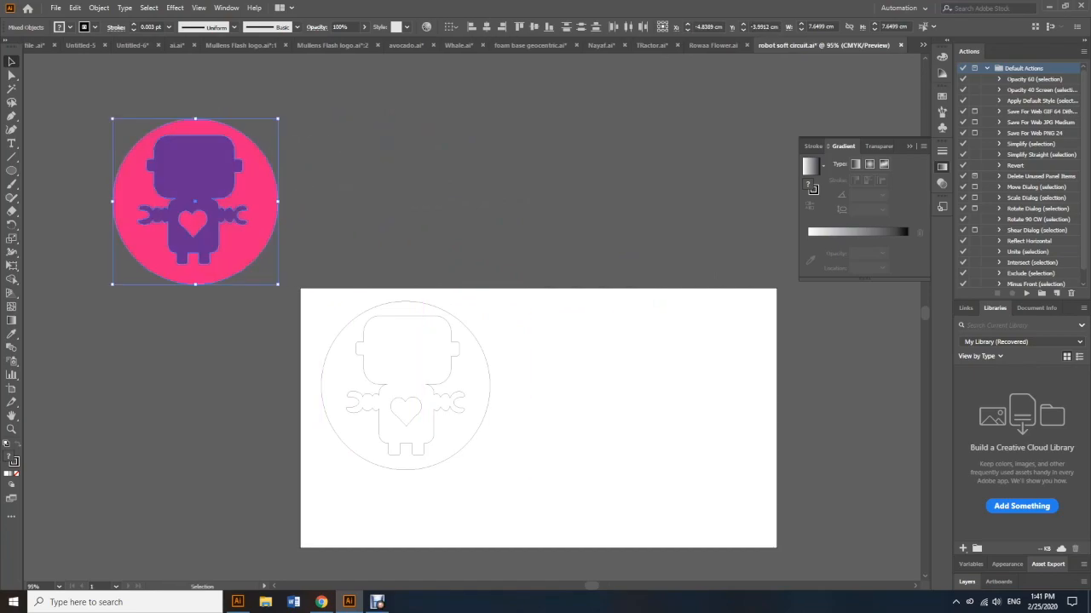
# Drag the outline robot out of its cutting circle and bring up Document Setup
pyautogui.moveTo(404, 384); pyautogui.dragTo(524, 384)
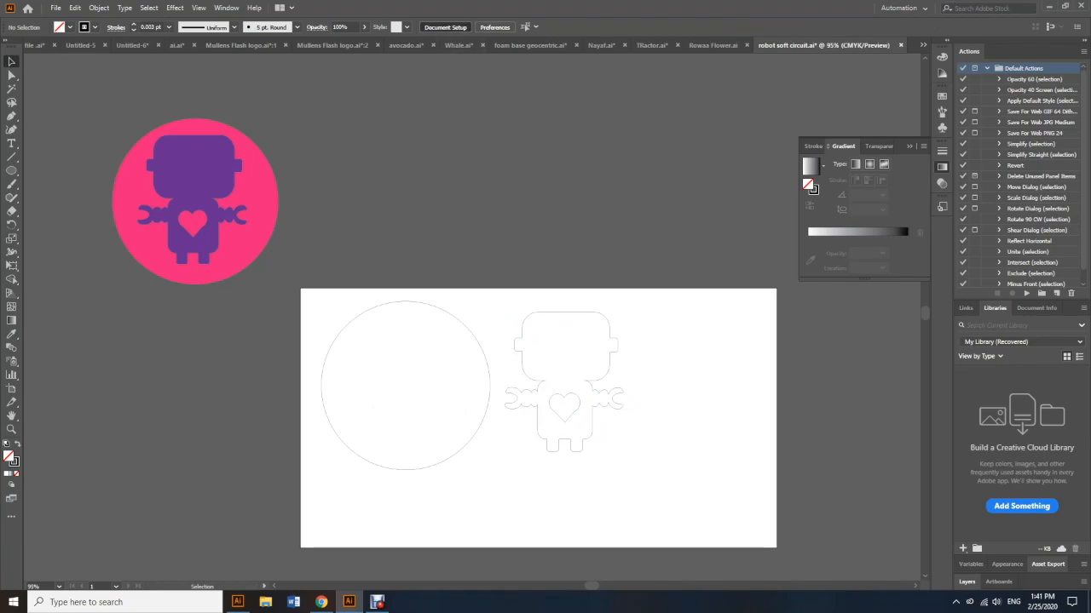
pyautogui.click(445, 27)
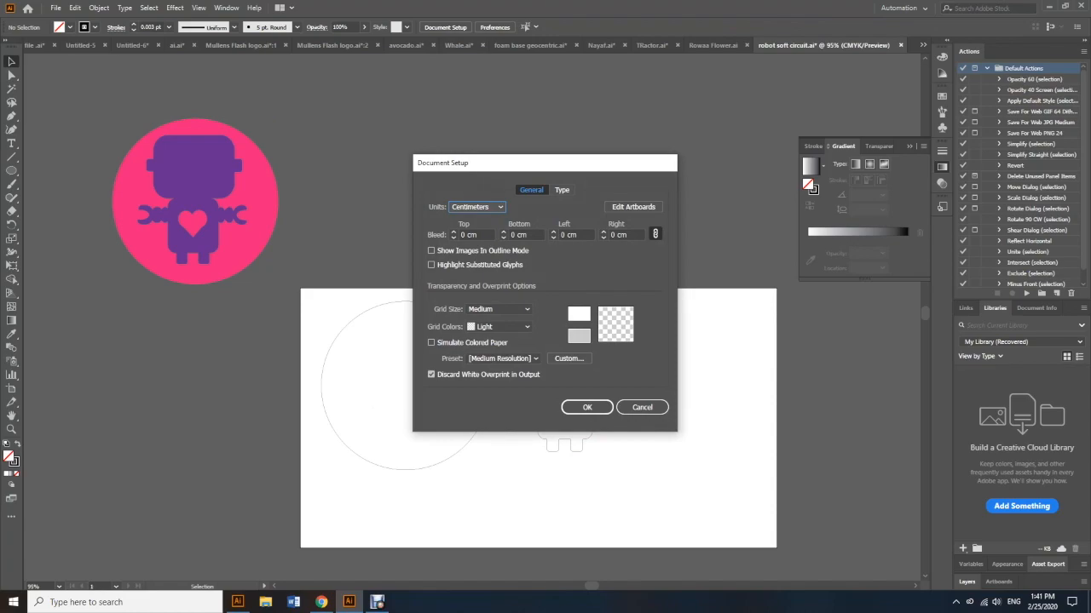
# Change the Document Setup units from centimeters to inches
pyautogui.click(475, 206)
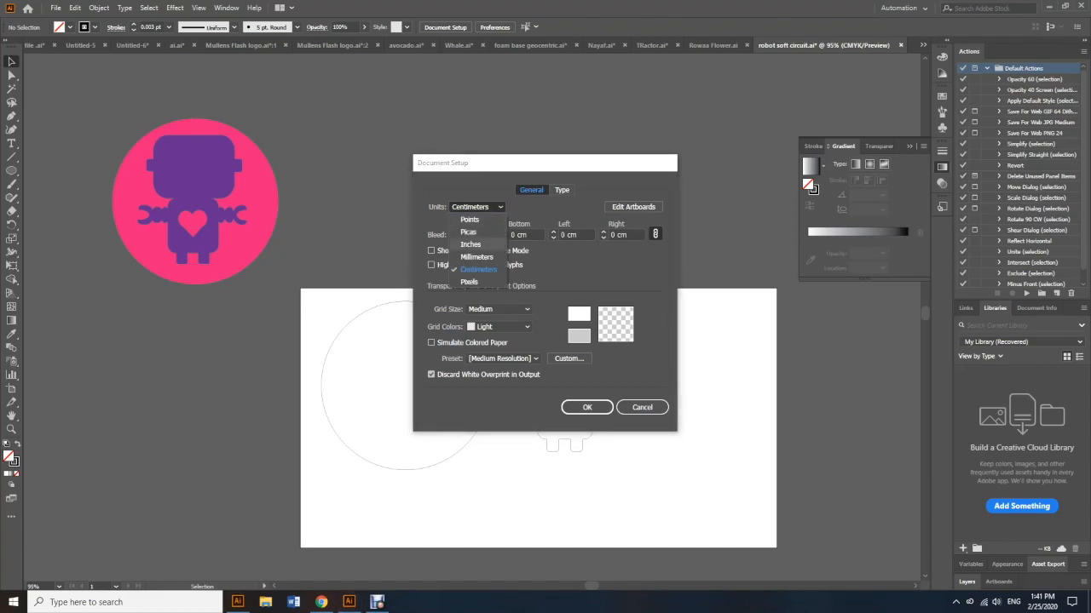
pyautogui.click(470, 245)
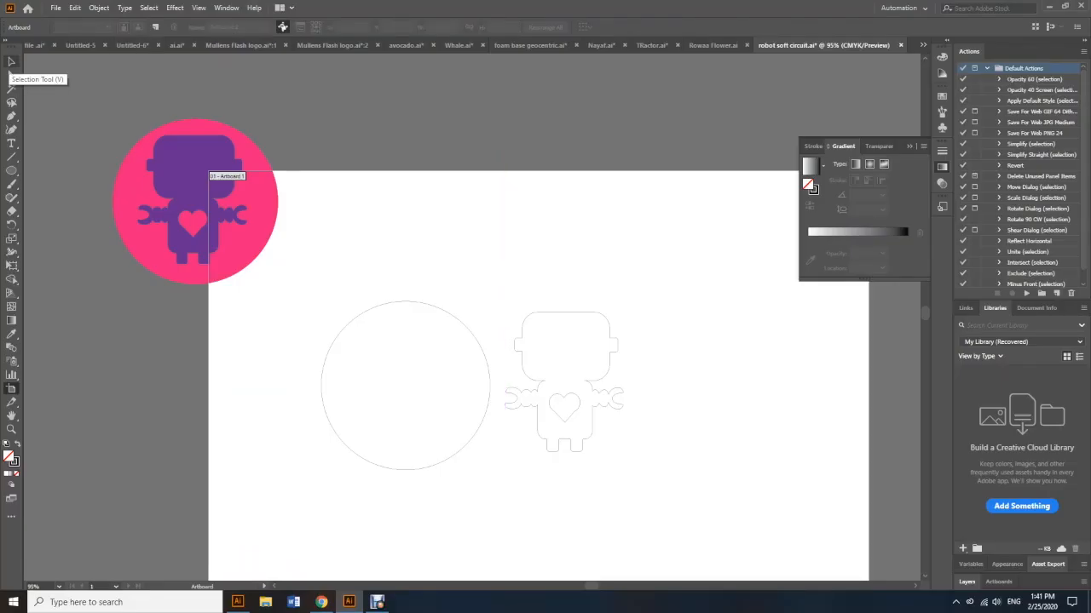
# Finish enlarging the artboard toward the coloured robot badge
pyautogui.click(194, 202)
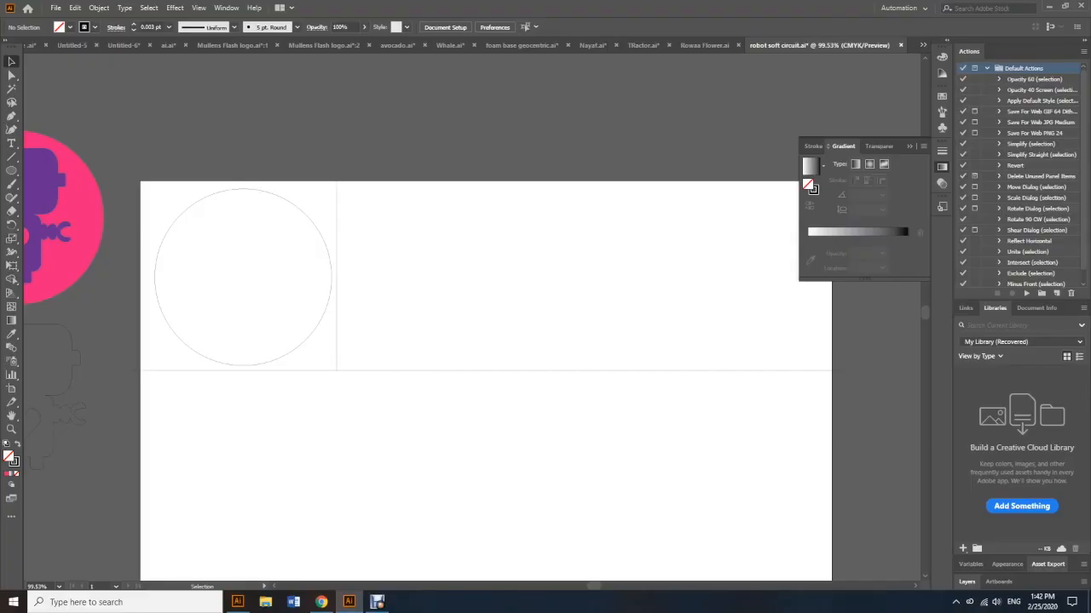
# Start a print job and bring up the Epilog Engraver's printing preferences
pyautogui.click(54, 8)
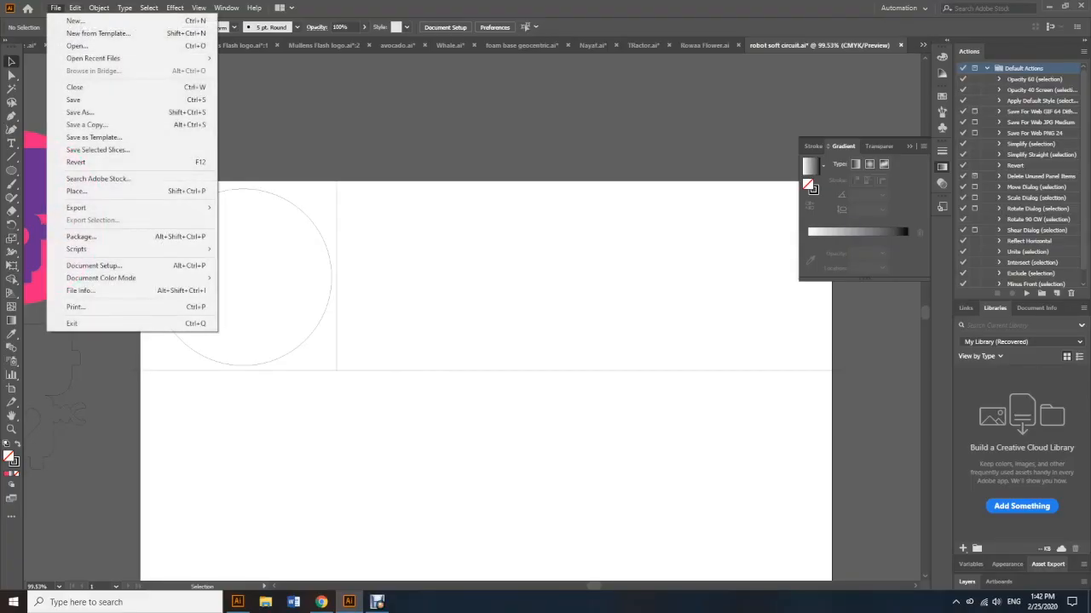
pyautogui.moveTo(75, 306)
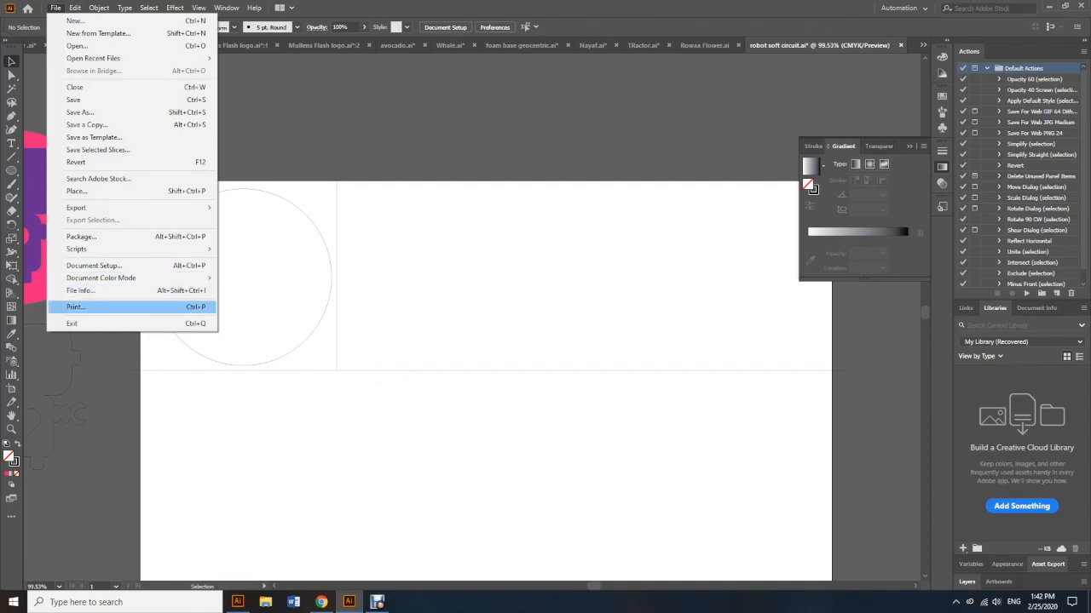
pyautogui.click(76, 307)
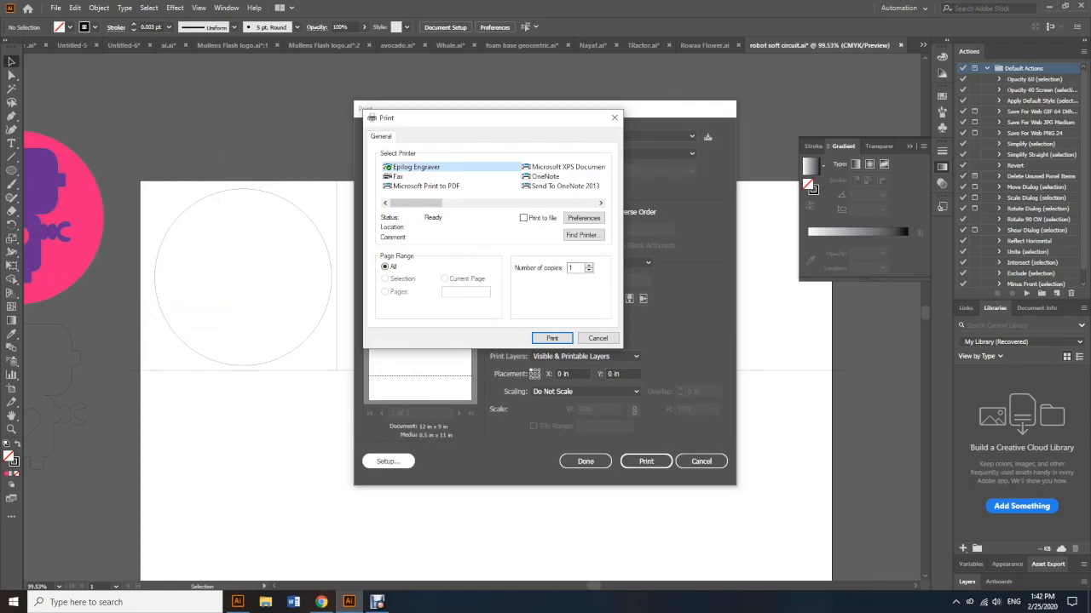
pyautogui.click(583, 217)
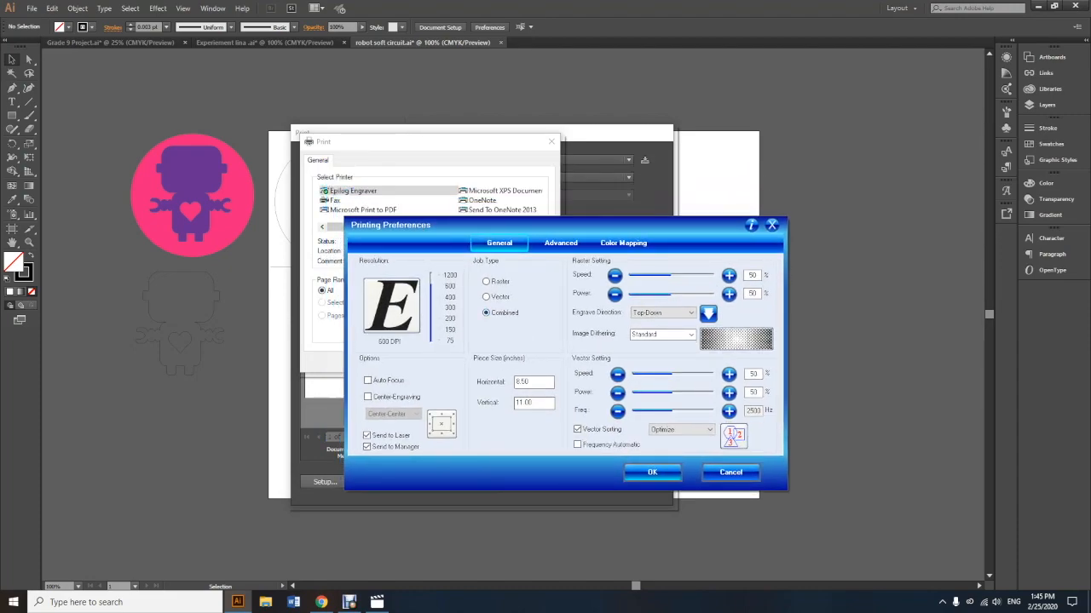
# Set the Epilog piece size to 12×9 in, vector speed 100%, power 25%
pyautogui.click(533, 403)
pyautogui.write('9')
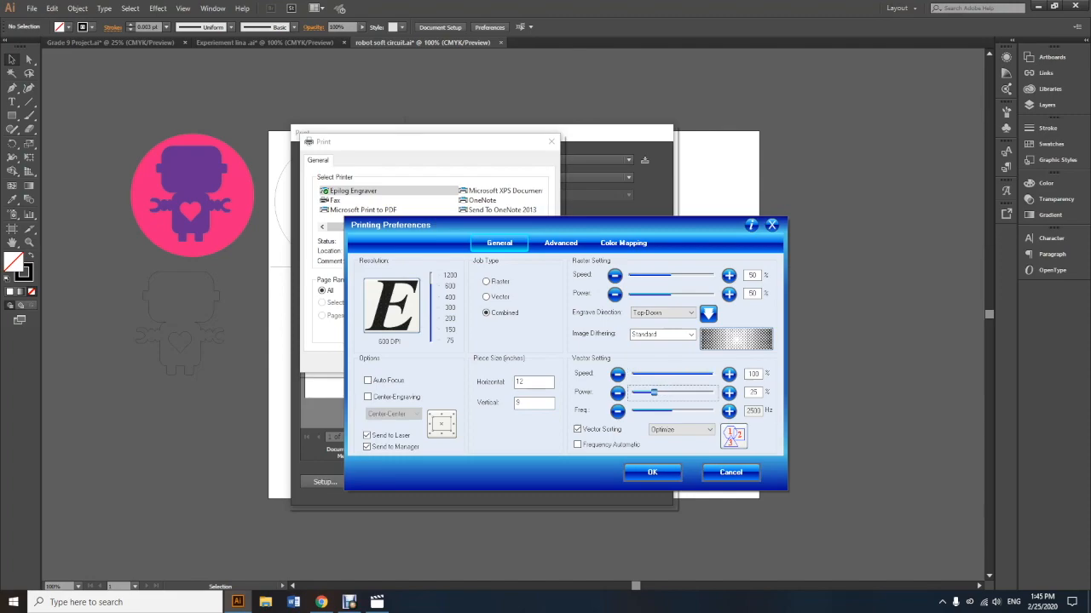
pyautogui.click(729, 392)
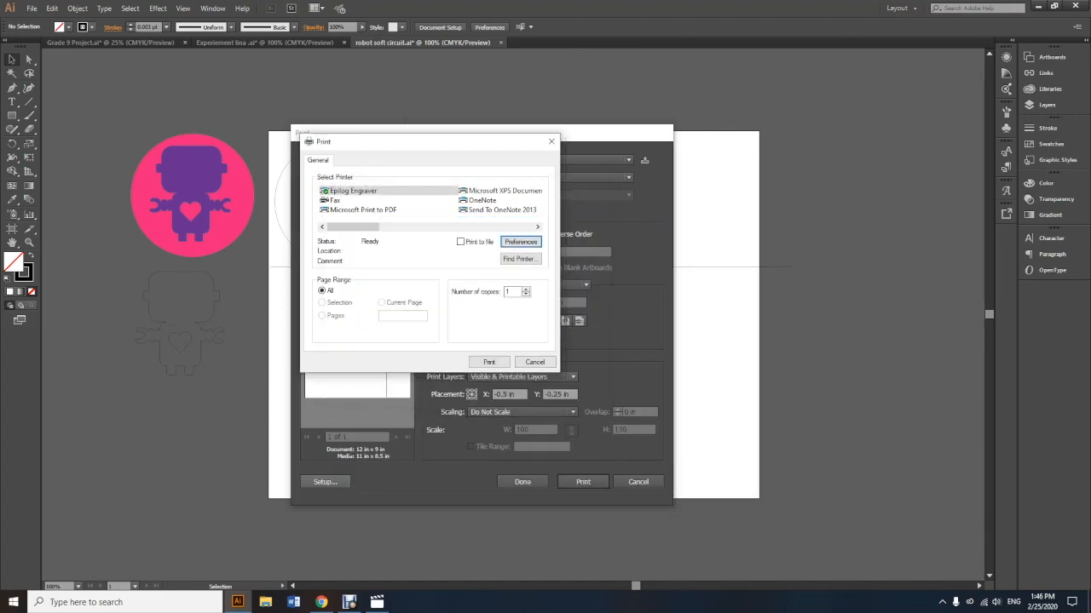
# Close and reopen Print so the media size shows 12×9 in
pyautogui.click(534, 361)
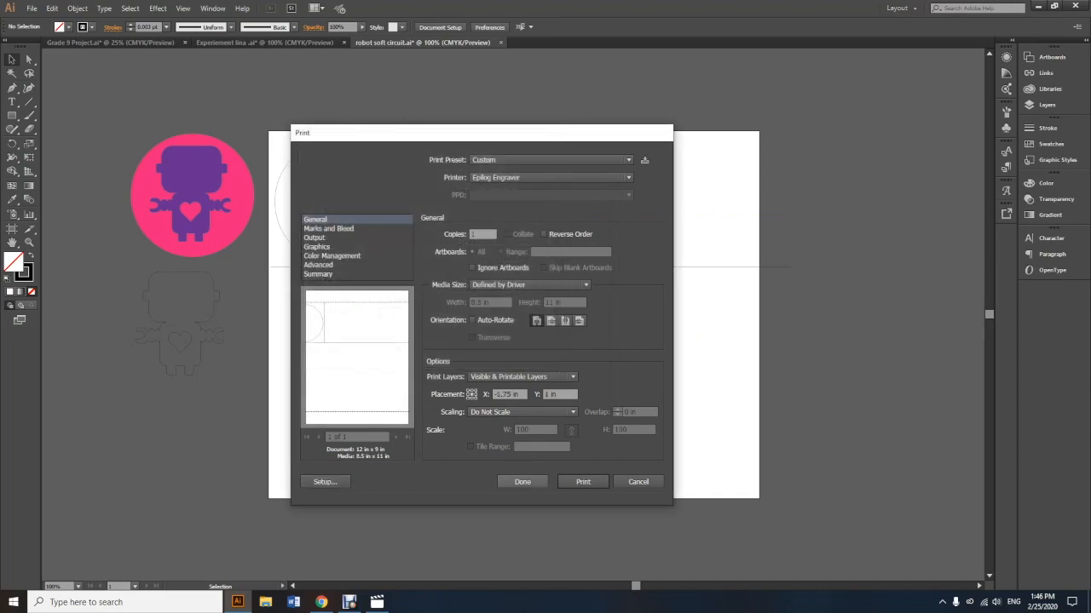
pyautogui.click(637, 481)
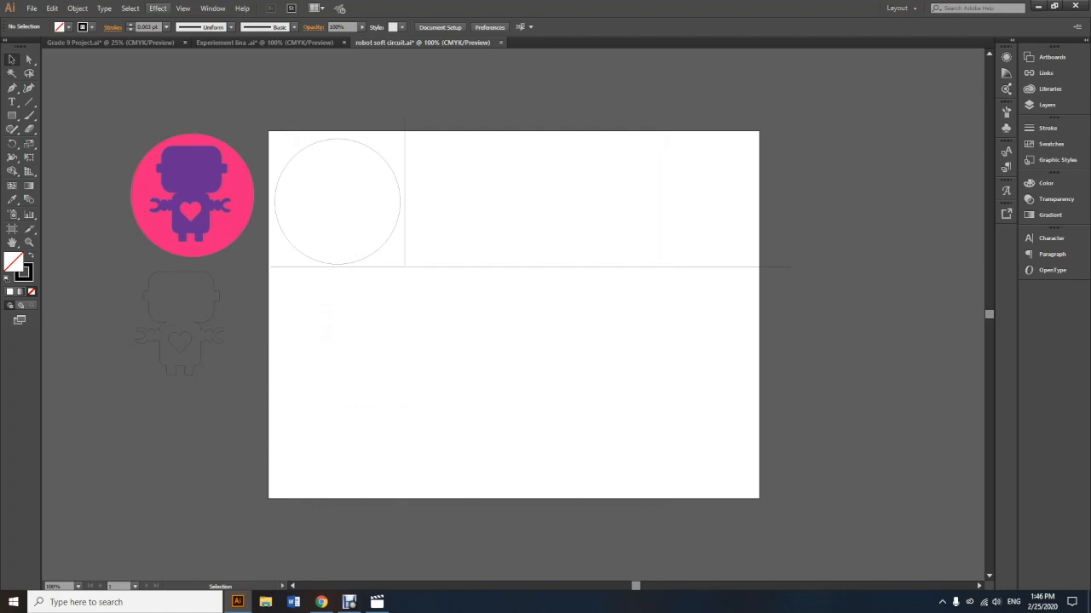
pyautogui.click(32, 8)
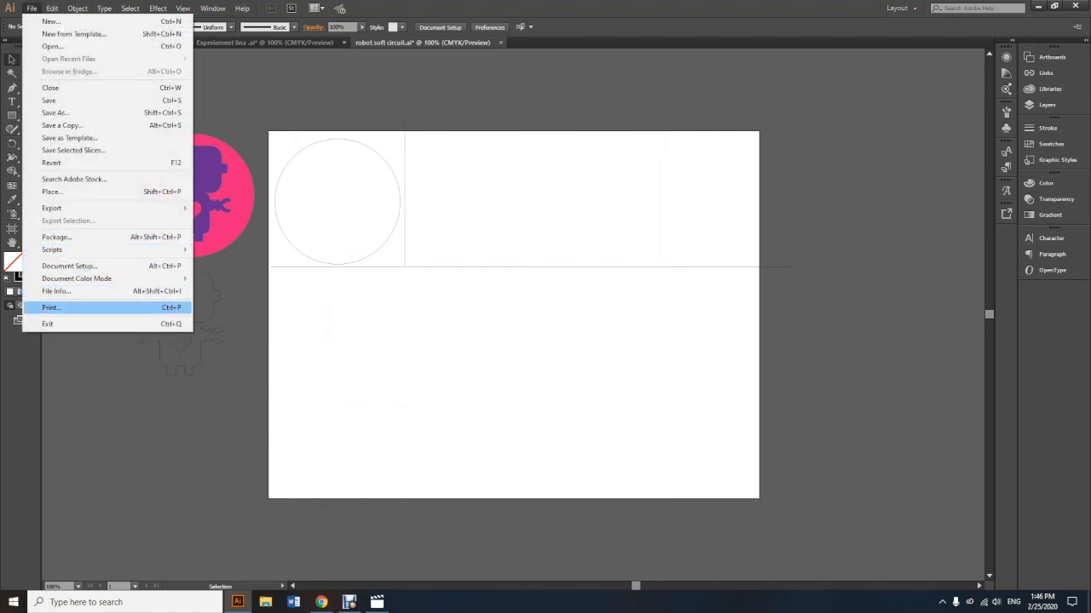
pyautogui.click(51, 308)
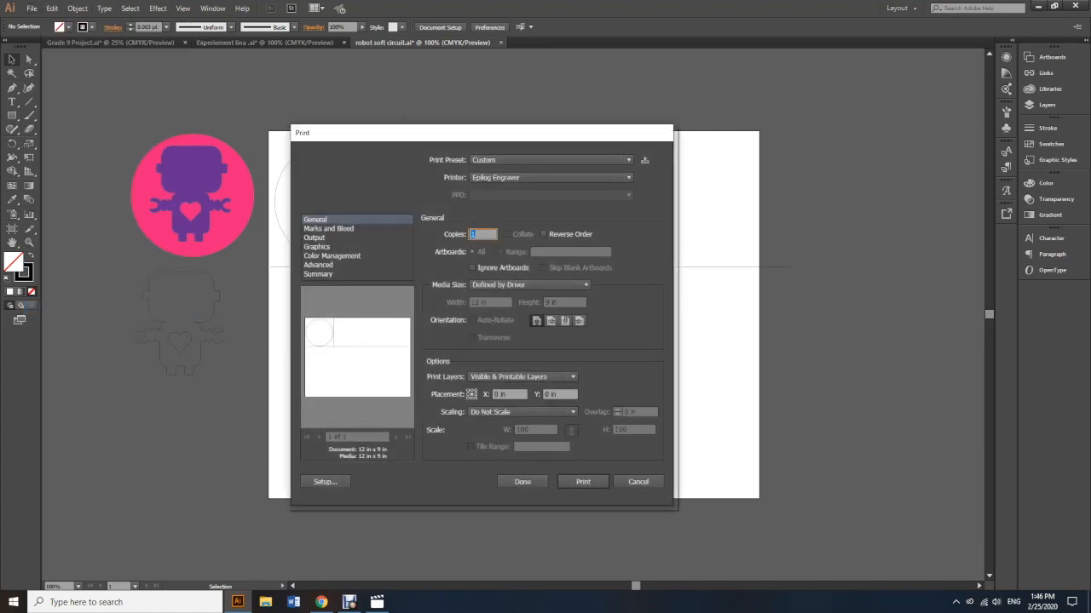